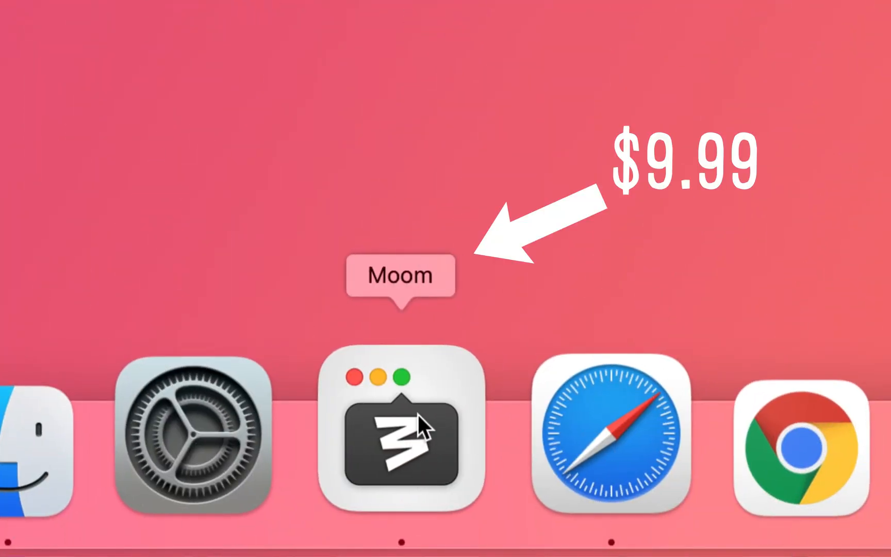
Launch Moom and snap the Safari window to the left half of the screen.
left_click(606, 436)
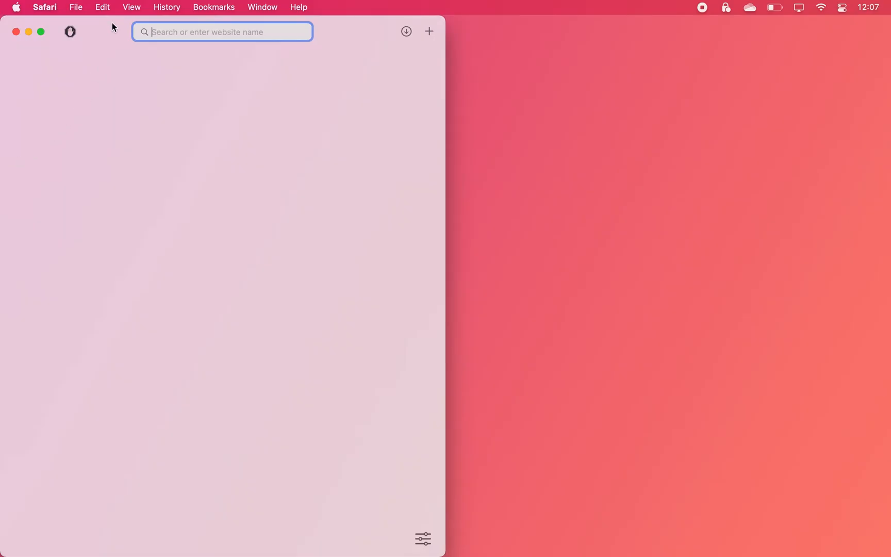
left_click_drag(227, 31, 667, 32)
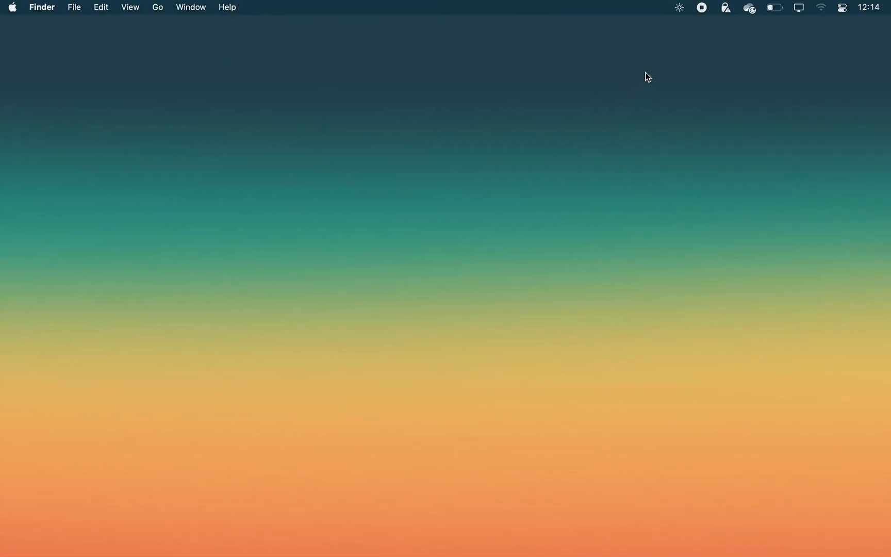
Lower the built-in and external display brightness to about half from the menu-bar sun icon.
left_click(678, 7)
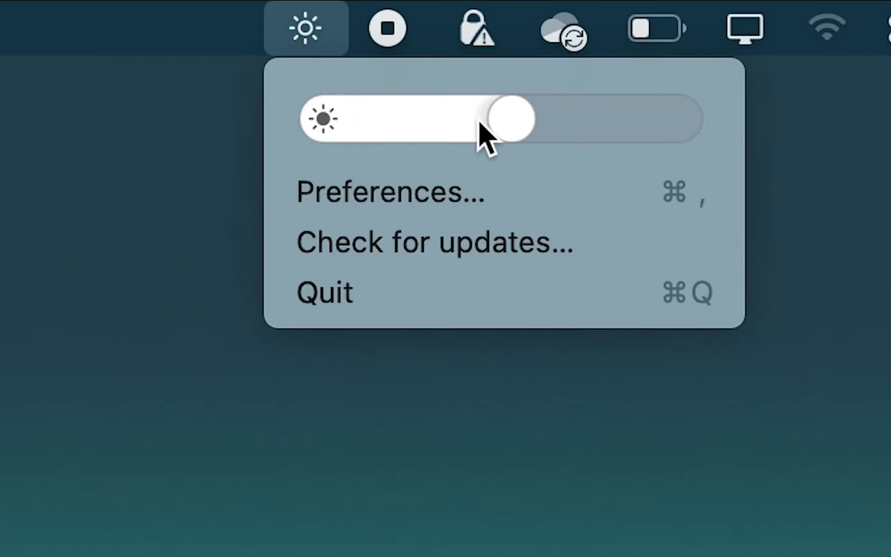
left_click_drag(511, 118, 353, 118)
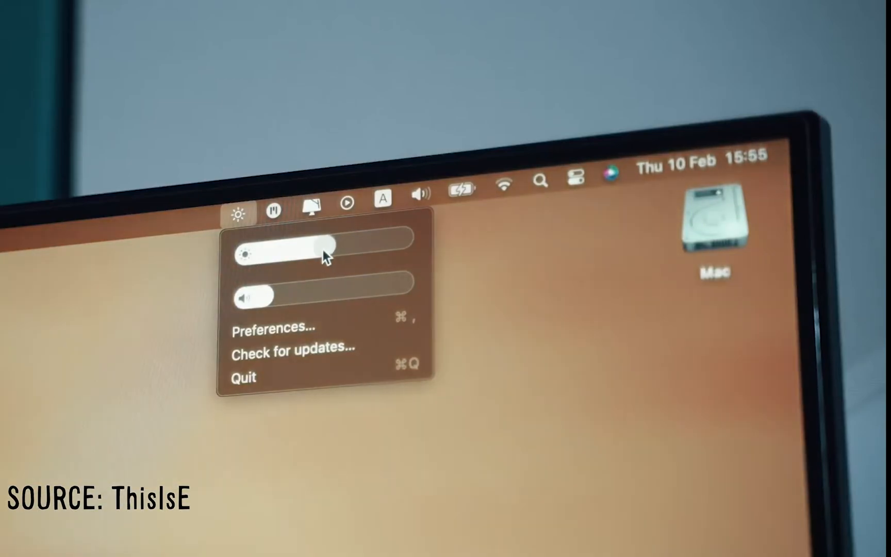
left_click_drag(323, 252, 334, 254)
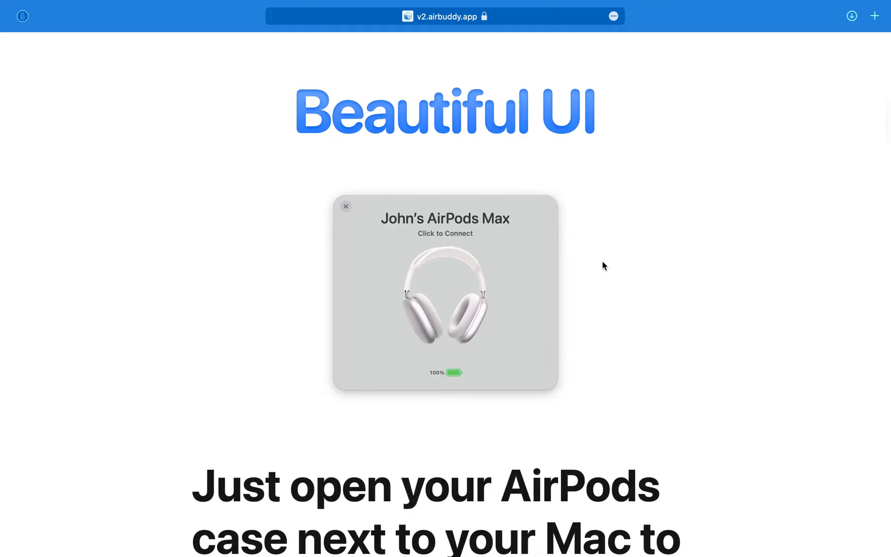
Scroll the v2.airbuddy.app page past Beautiful UI down to Battery Alerts.
scroll("down", 3)
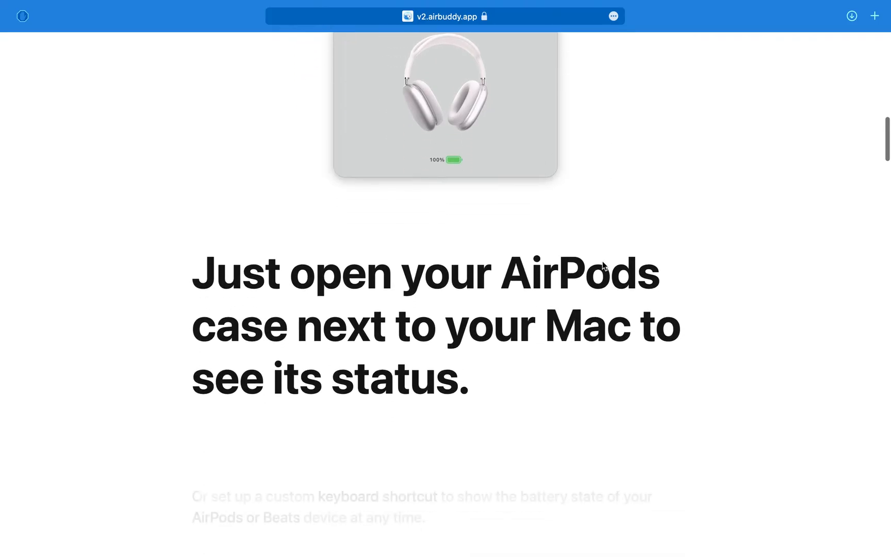
scroll("down", 3)
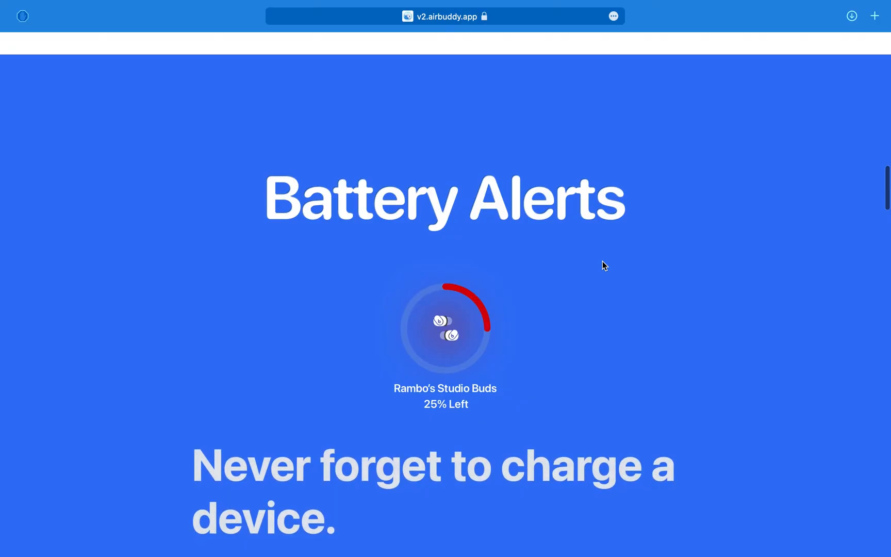
scroll("down", 3)
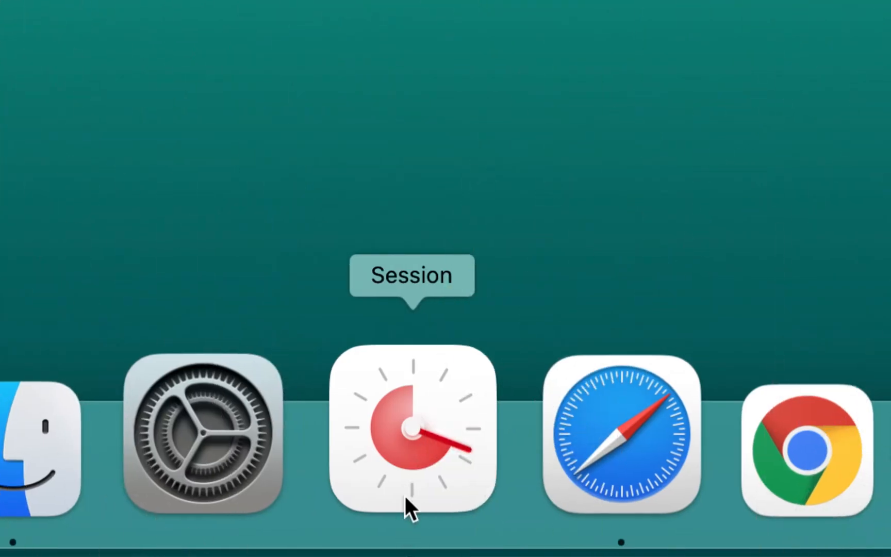
Launch Session, set the focus timer dial to 05:00 and start the session.
left_click(413, 415)
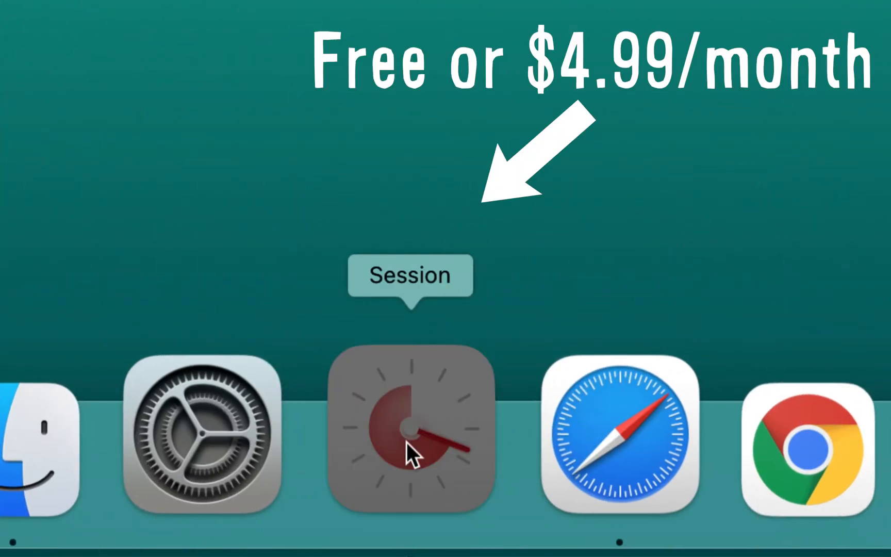
left_click(412, 422)
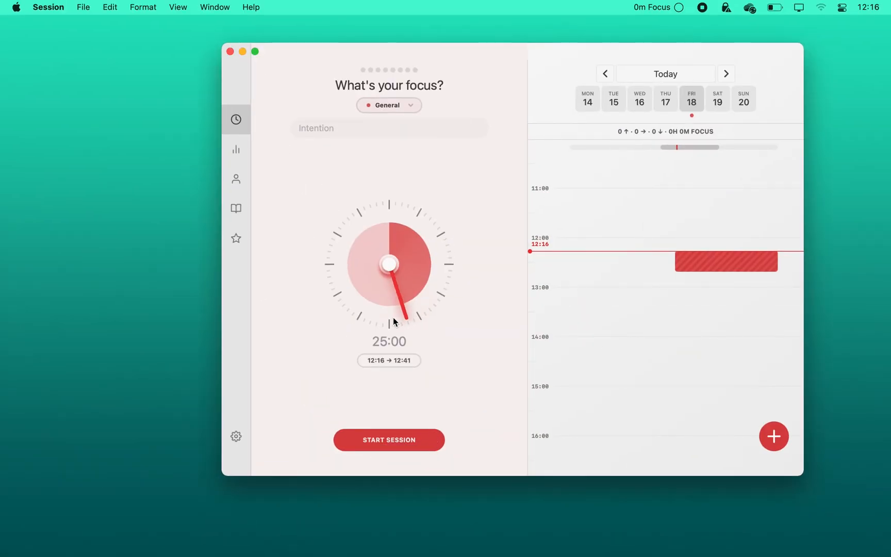
left_click_drag(405, 307, 452, 236)
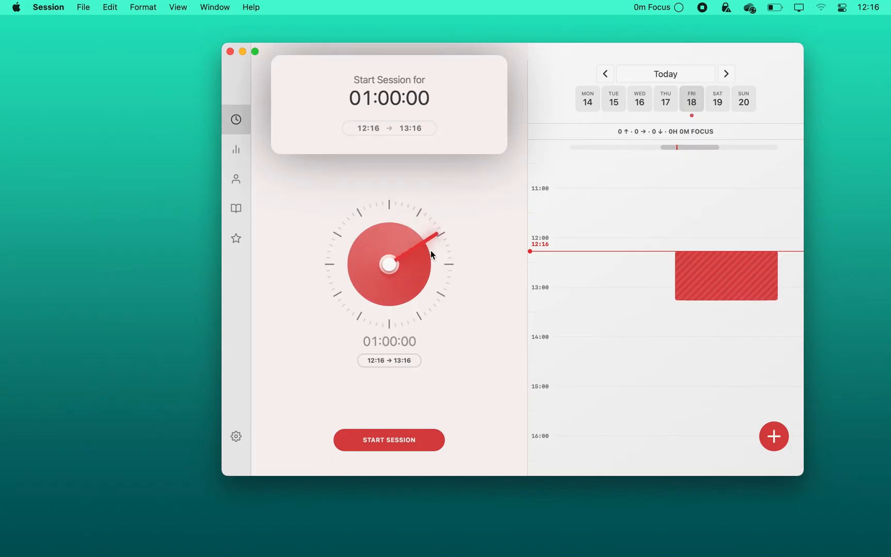
left_click_drag(435, 236, 421, 229)
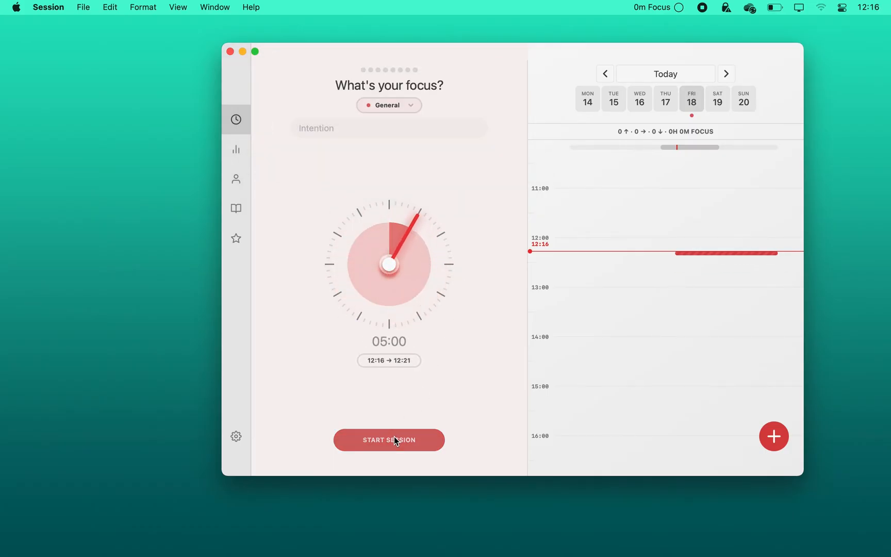
left_click(389, 439)
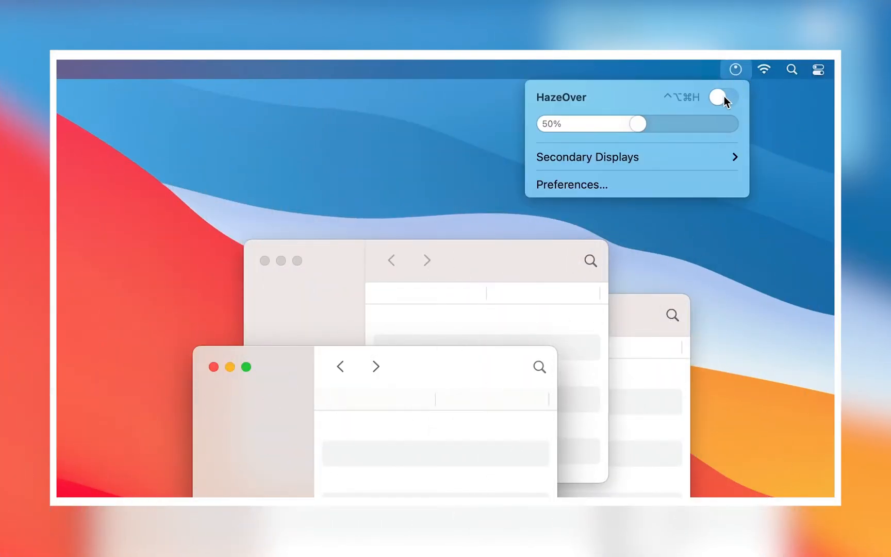
Switch HazeOver dimming on and set its intensity slider to 48%.
left_click(718, 97)
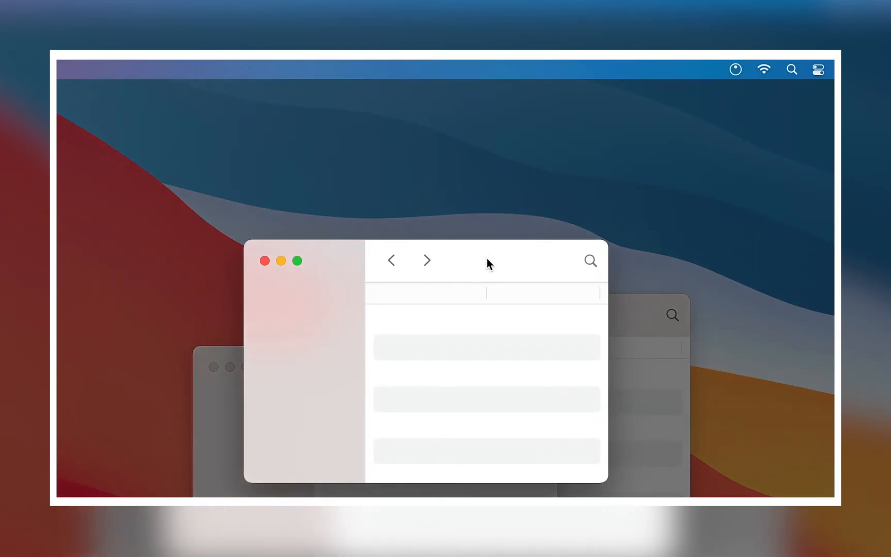
left_click(735, 69)
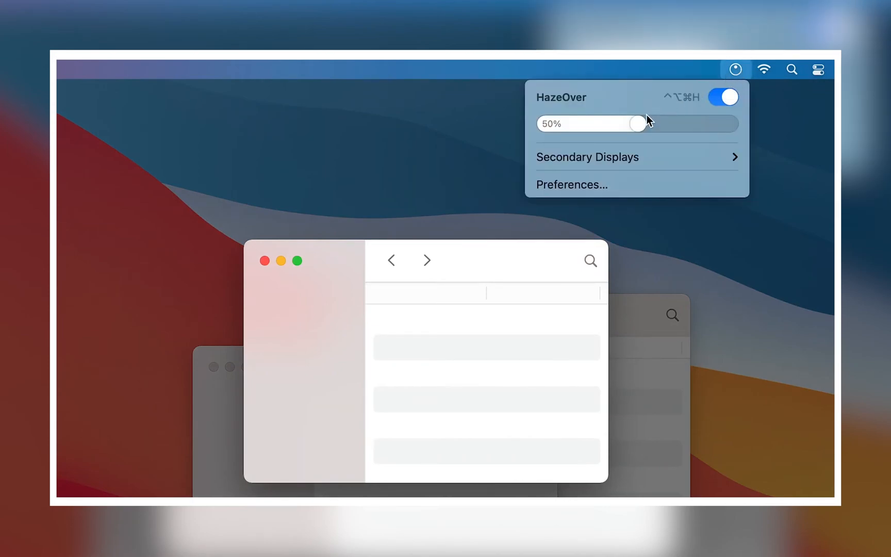
left_click_drag(634, 124, 631, 124)
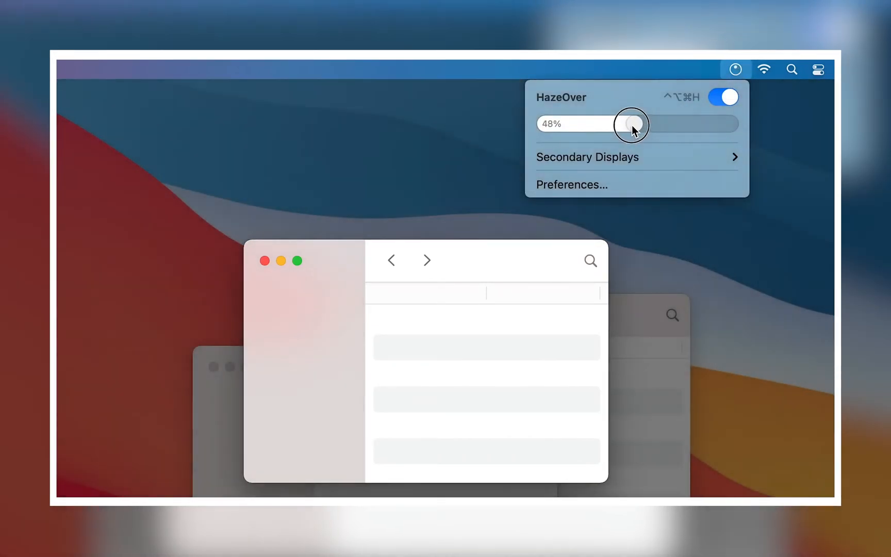
left_click_drag(632, 124, 687, 124)
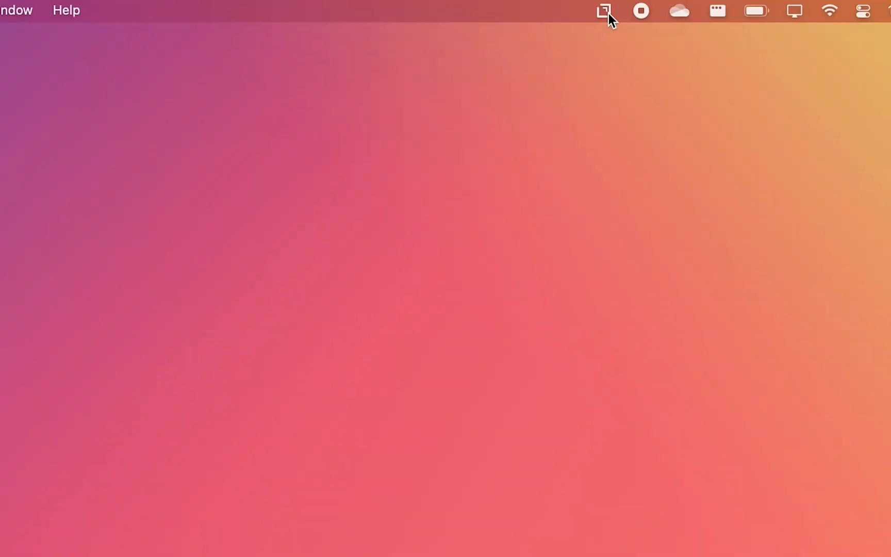
Show BetterTouchTool's trigger-type list from Touch Bar to Drawings / Mouse Gestures.
left_click(603, 11)
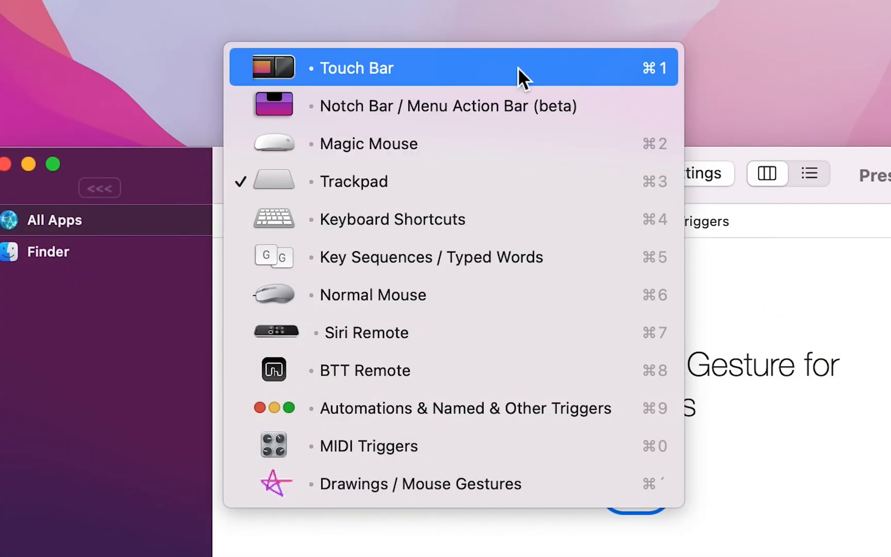
mouse_move(477, 483)
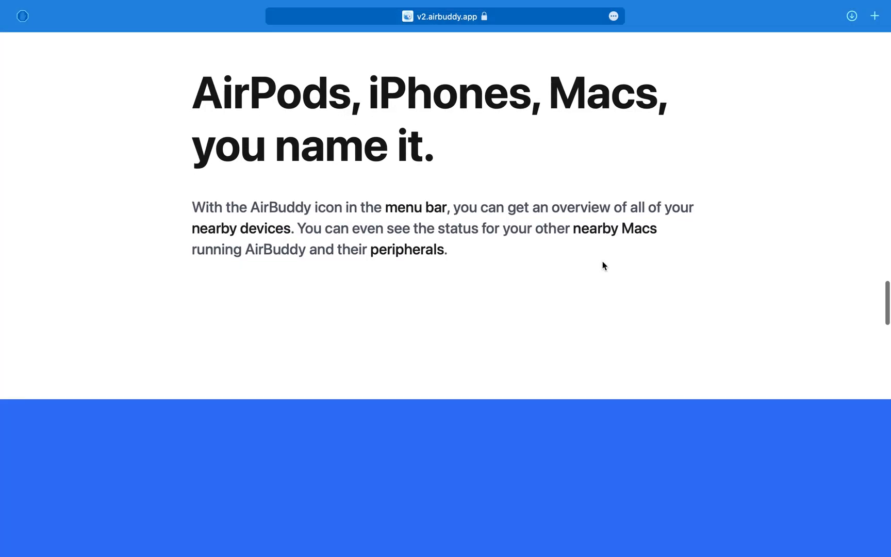
Scroll the v2.airbuddy.app page past Quick Actions down to Shortcuts.
scroll("down", 3)
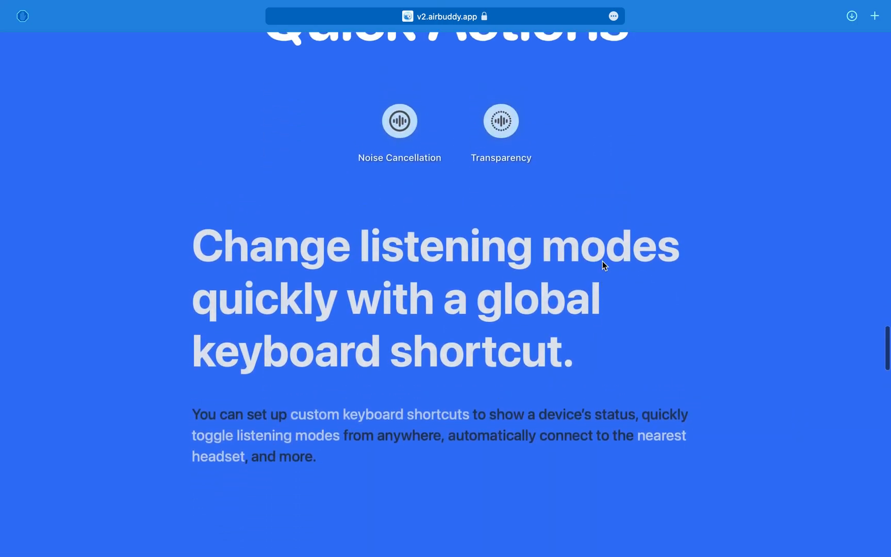
scroll("down", 3)
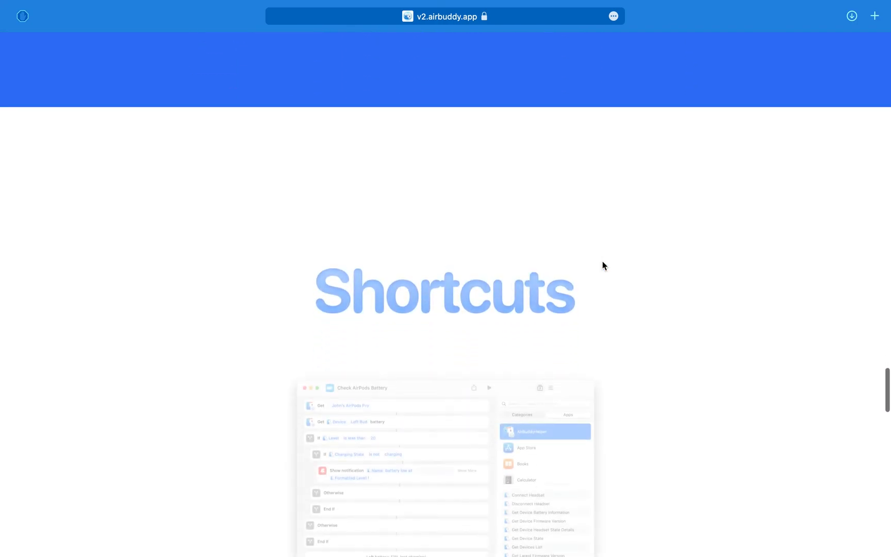